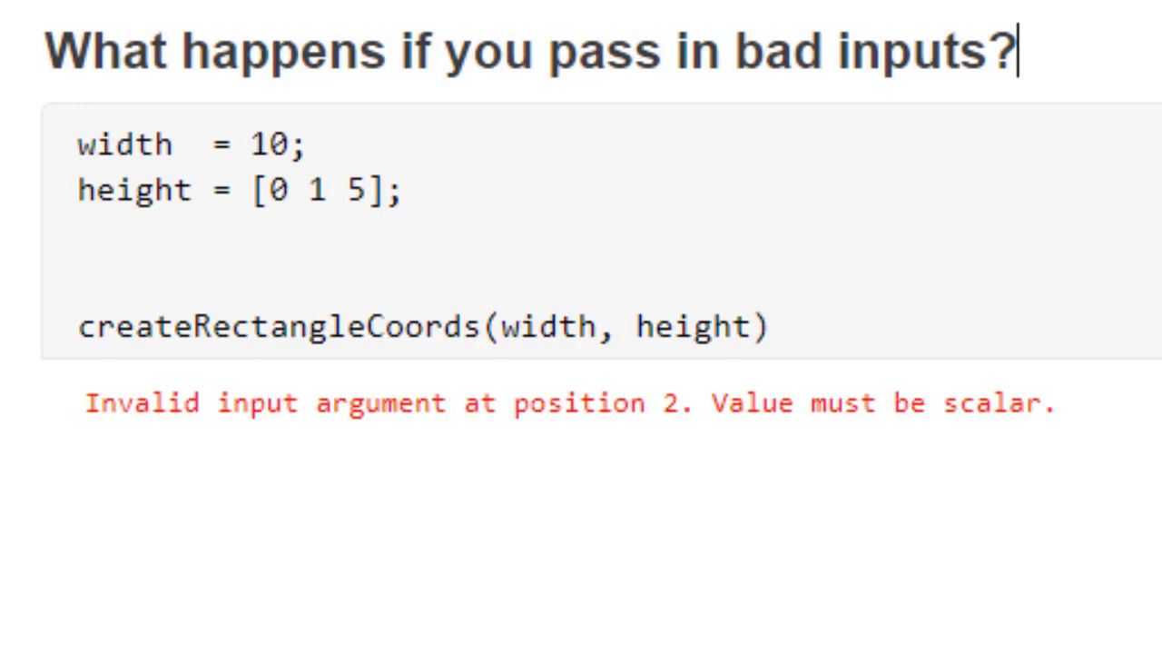
Step: Run the plotQuadrilateral section, then transpose xCoords with an apostrophe and rerun it
scroll(down, 3)
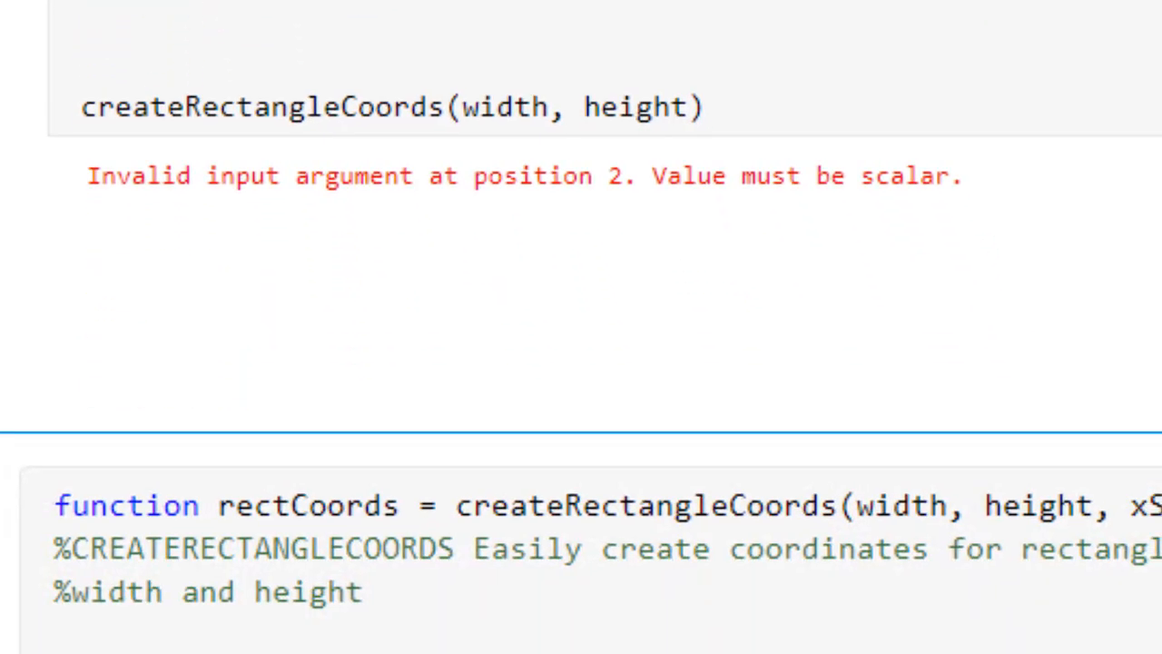
scroll(down, 3)
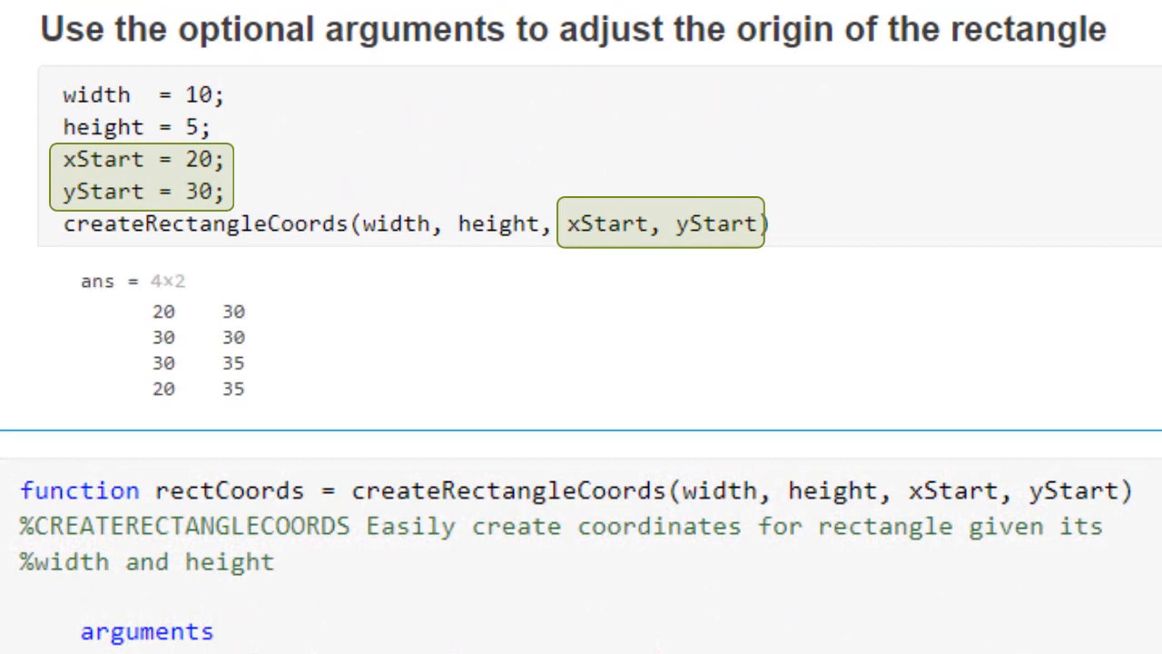
scroll(down, 3)
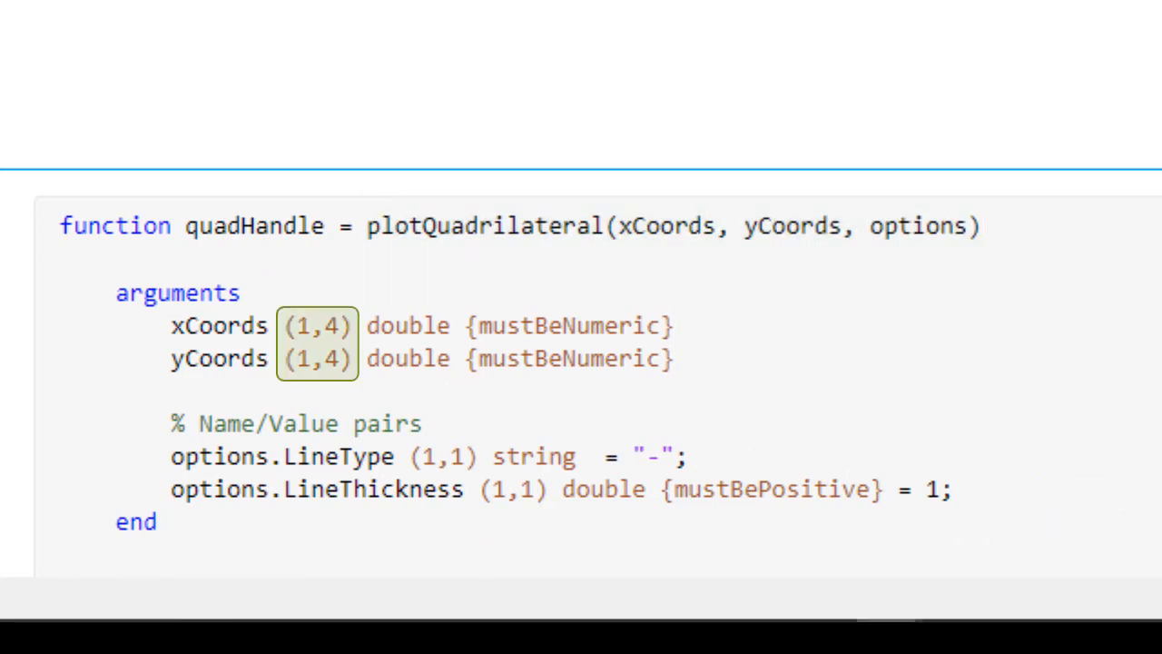
scroll(down, 3)
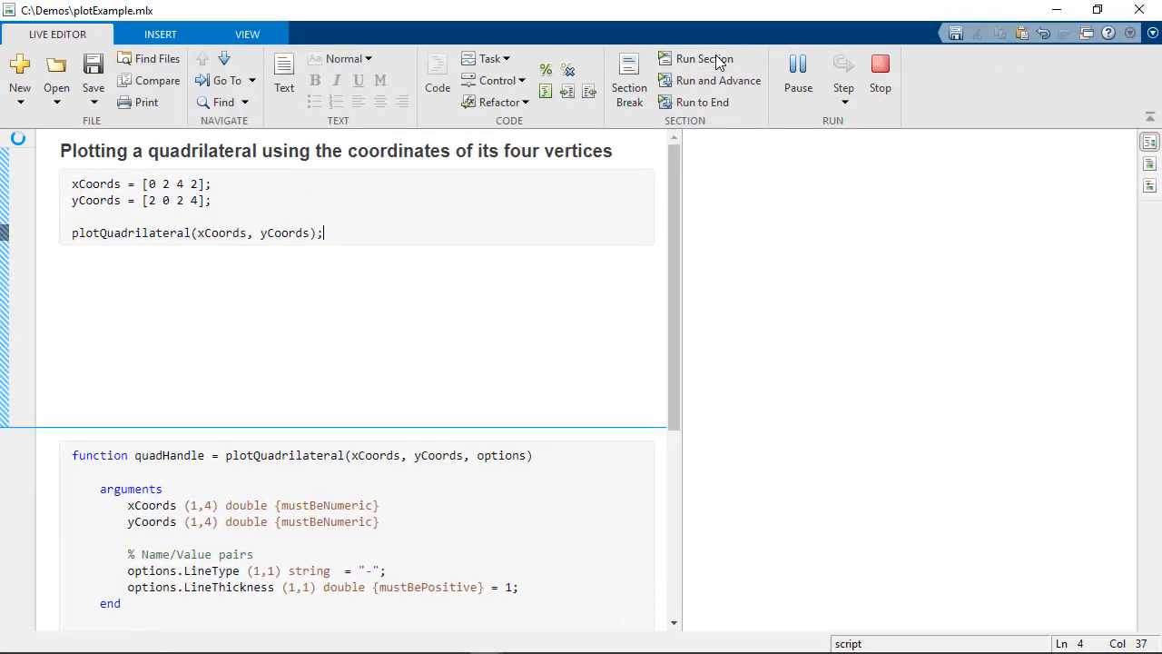
click(703, 58)
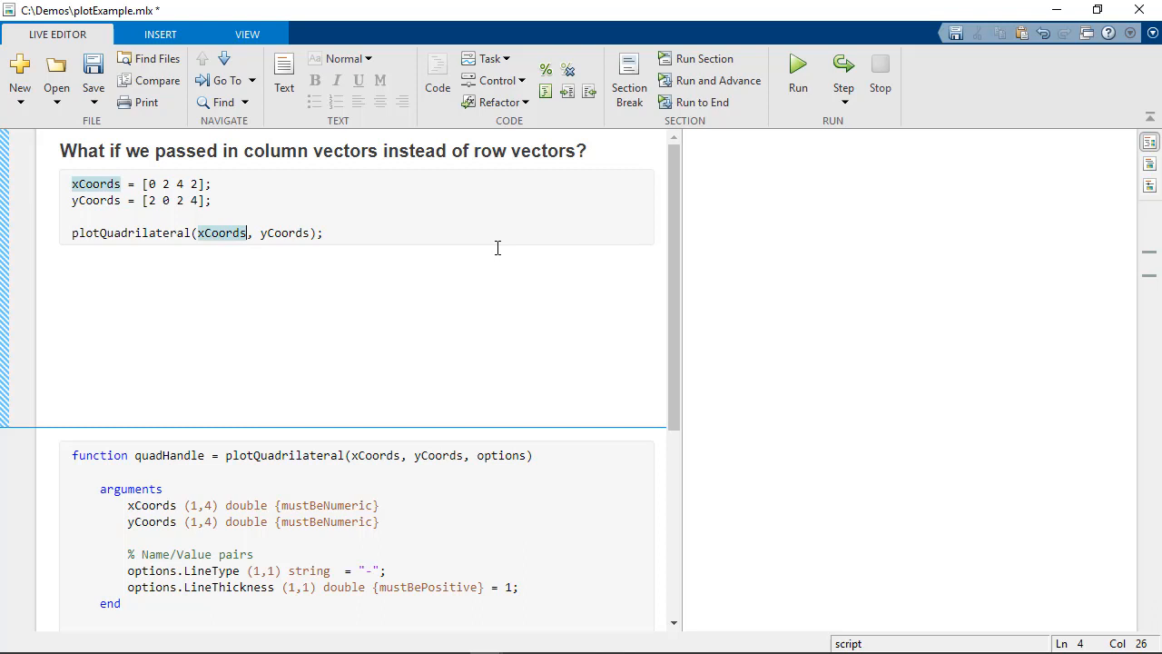
text(')
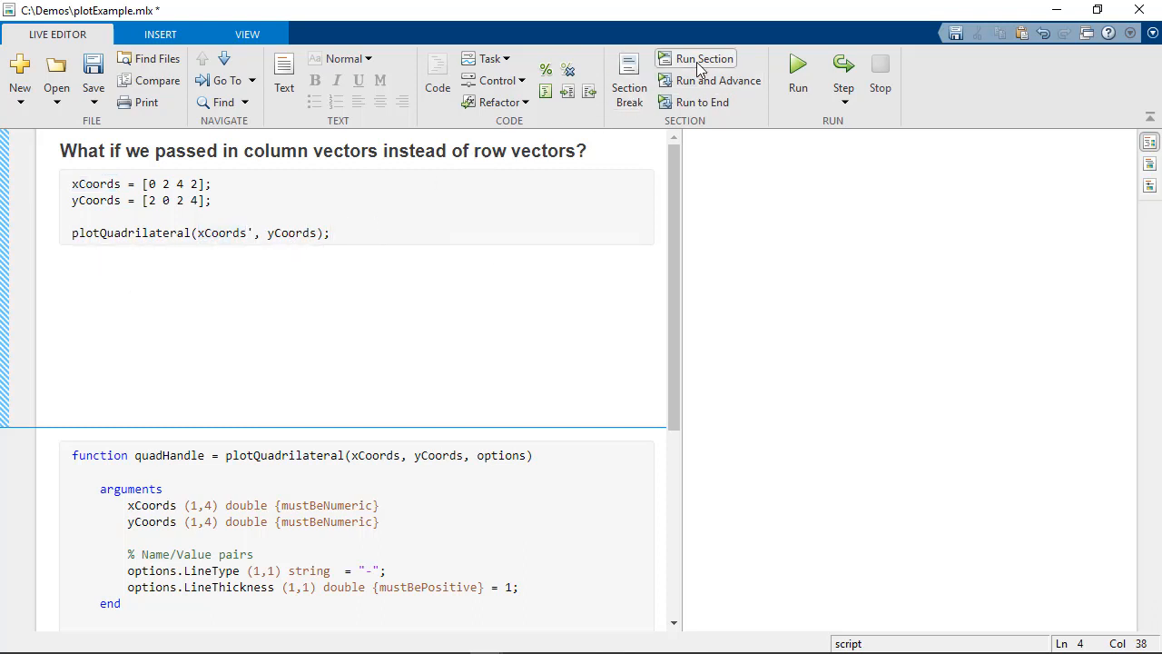
click(704, 58)
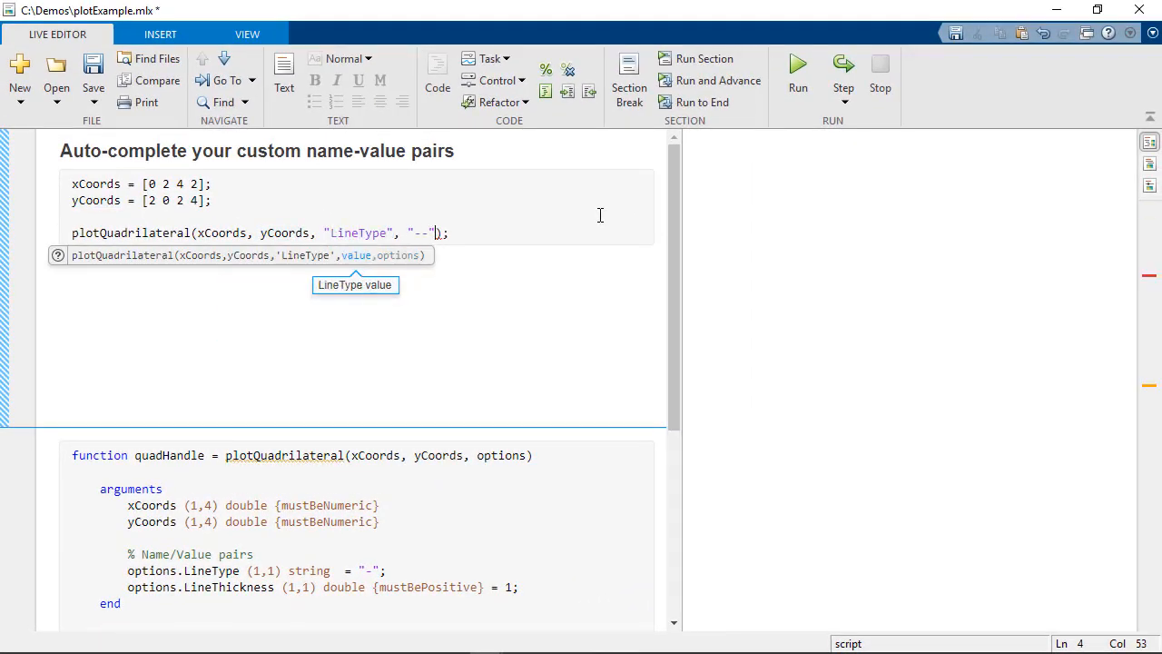
Step: Append the "LineThickness", 5 name-value pair after the "LineType" option in the call
text(, "LineThickness", 5)
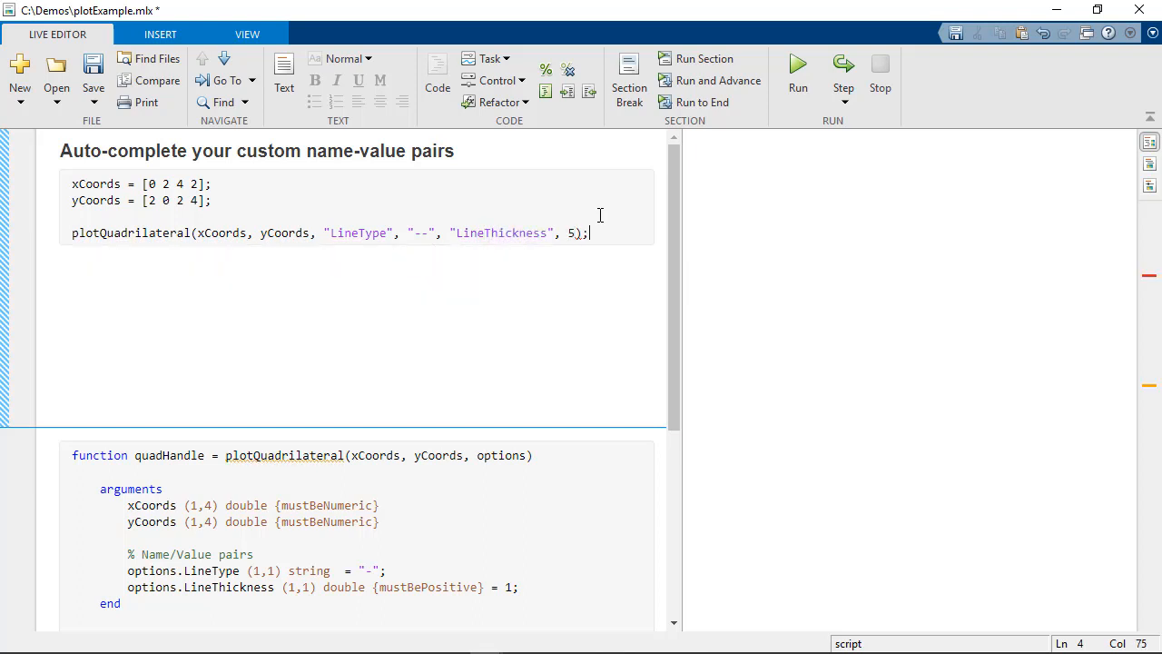